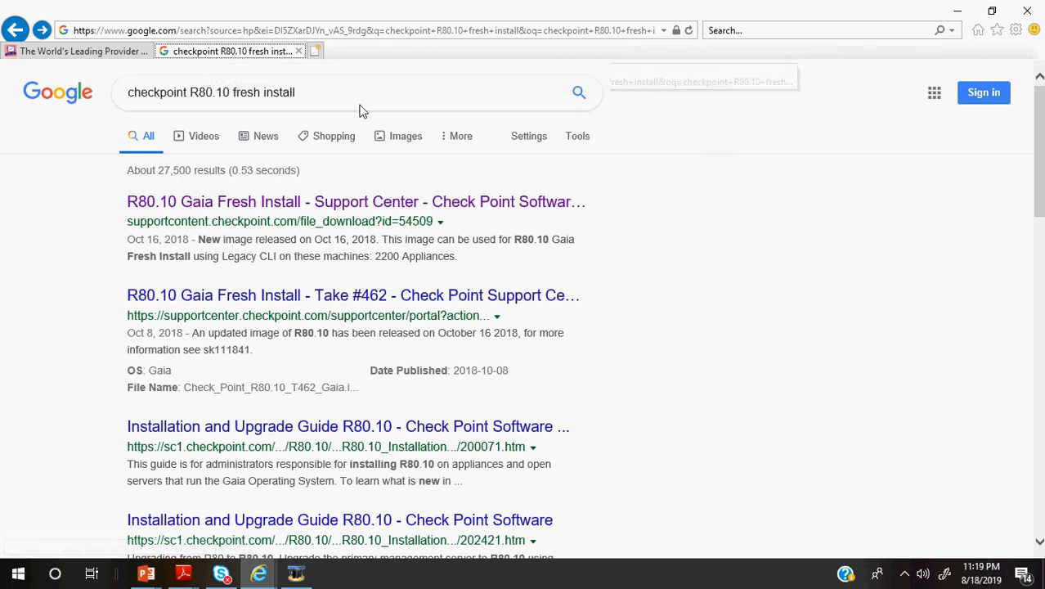
Open the 'R80.10 Gaia Fresh Install - Support Center' result from the Google search
triple_click(211, 91)
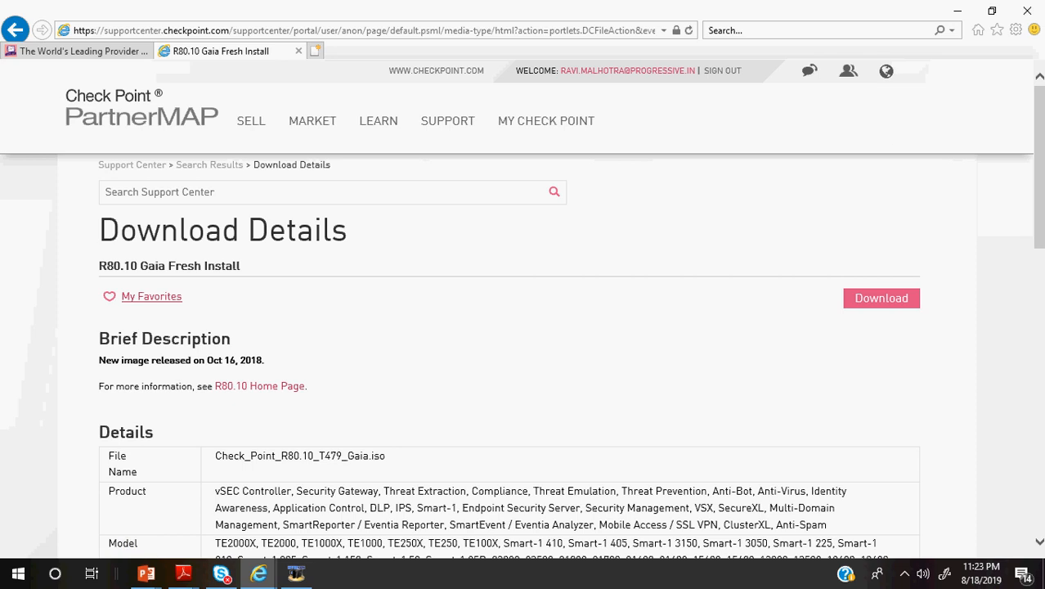
left_click(702, 339)
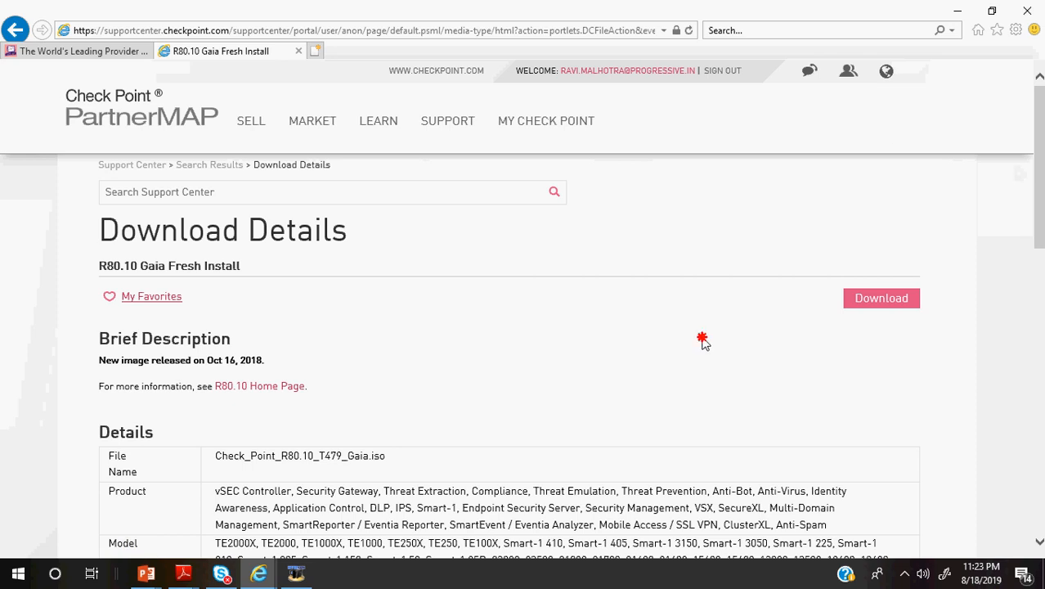
mouse_move(703, 342)
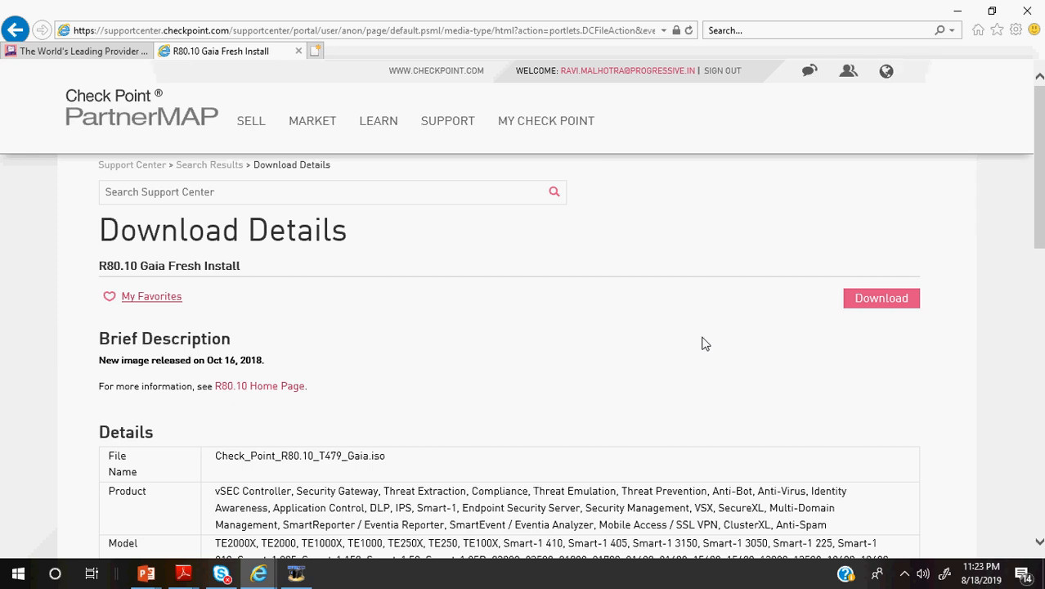
scroll("down", 3)
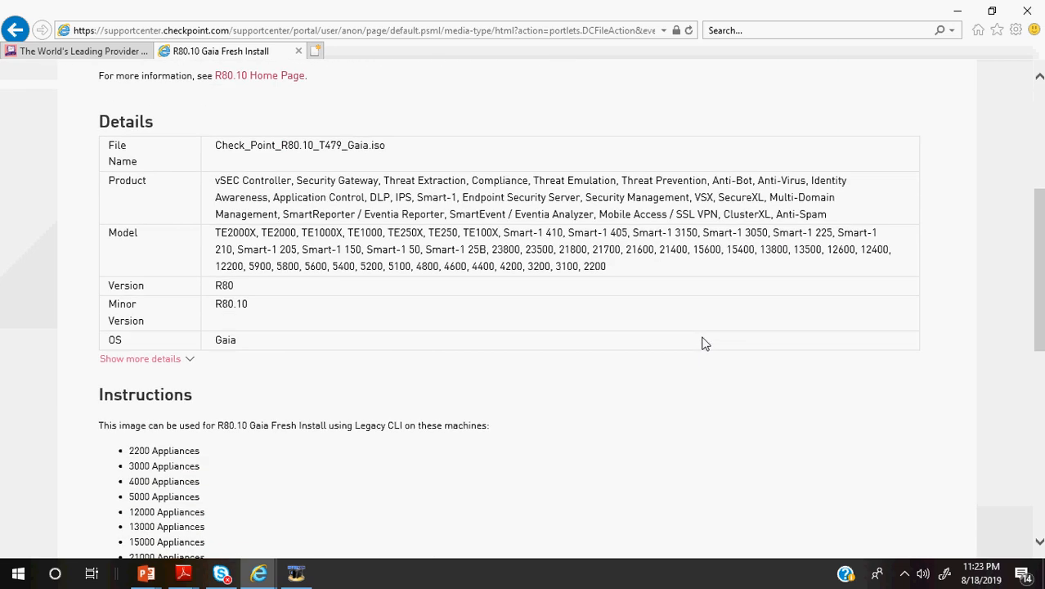
mouse_move(285, 176)
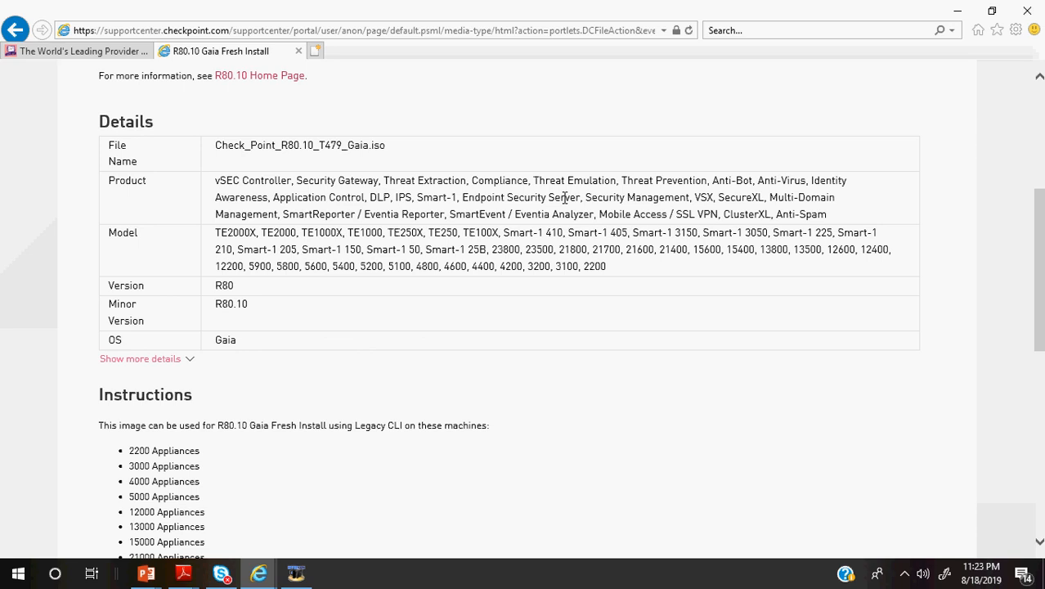
mouse_move(286, 209)
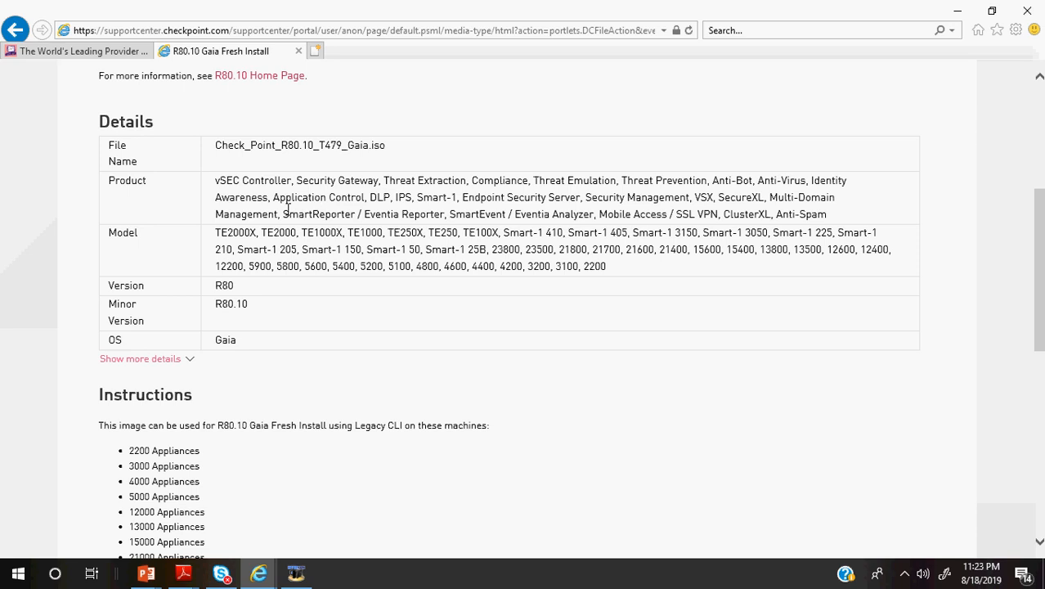
mouse_move(217, 233)
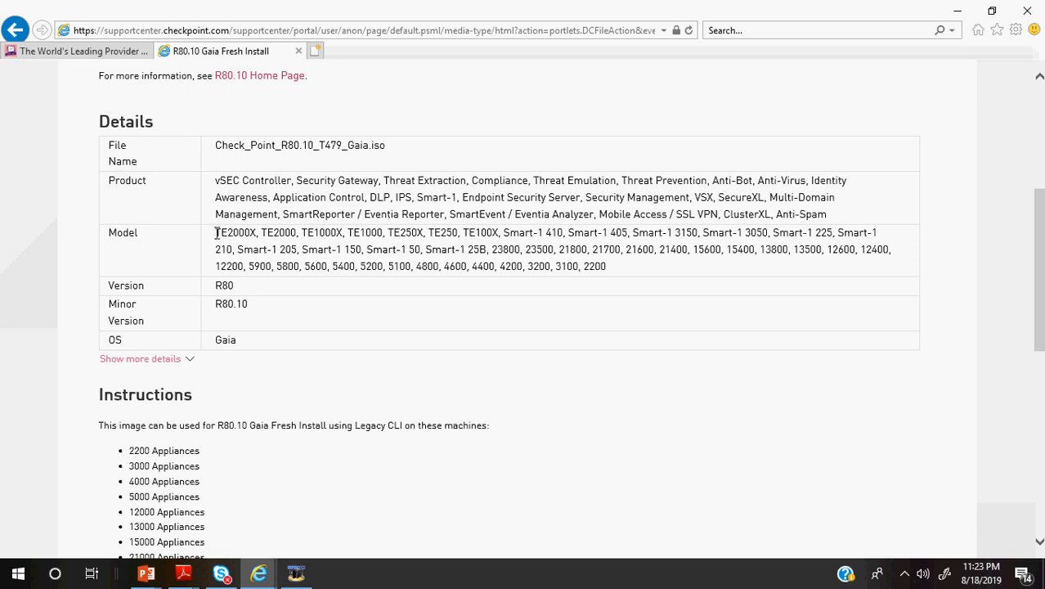
mouse_move(622, 237)
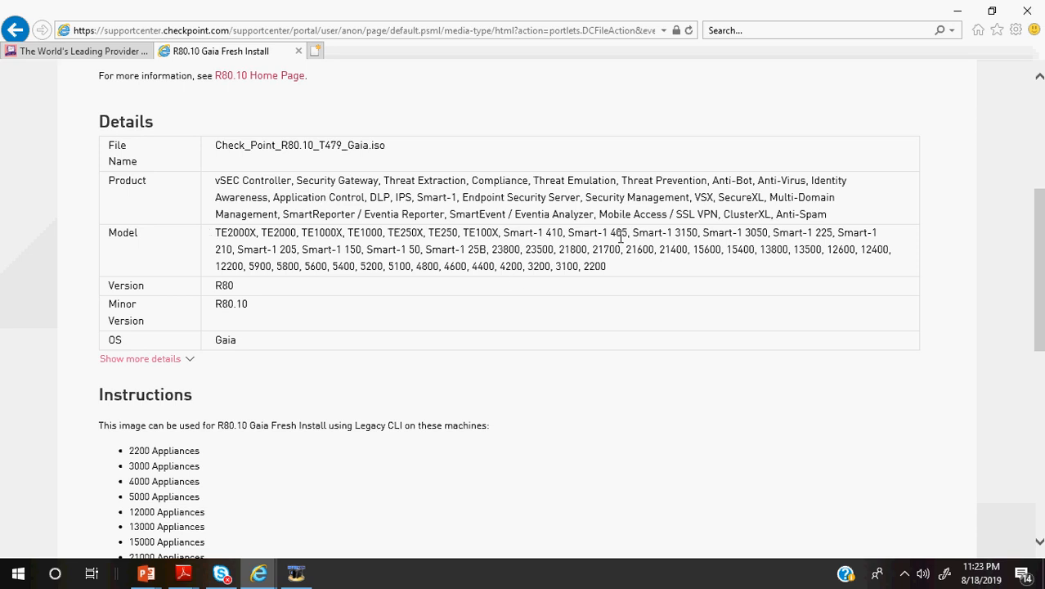
mouse_move(710, 254)
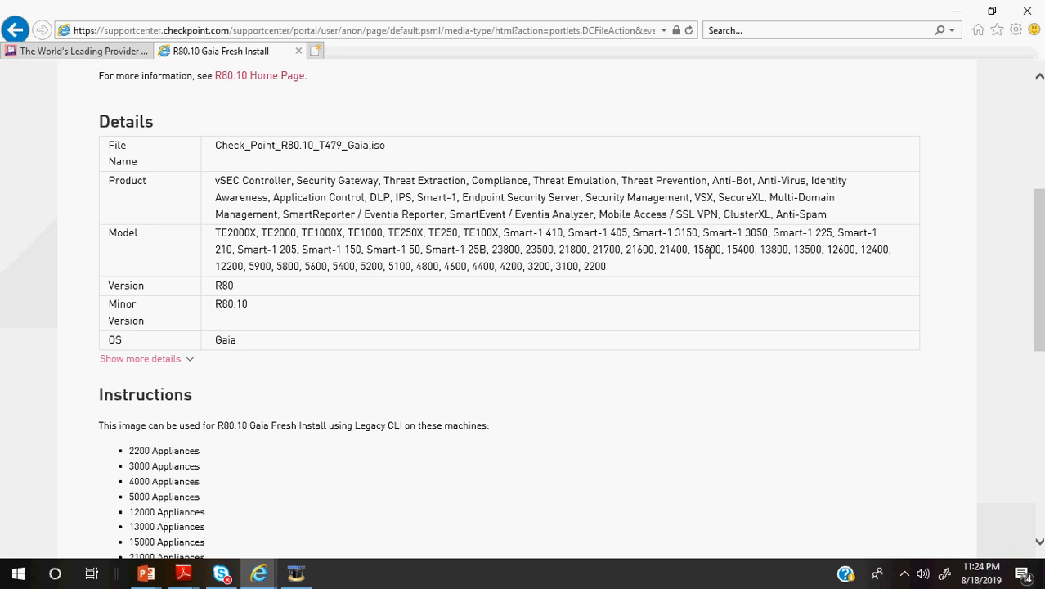
mouse_move(861, 249)
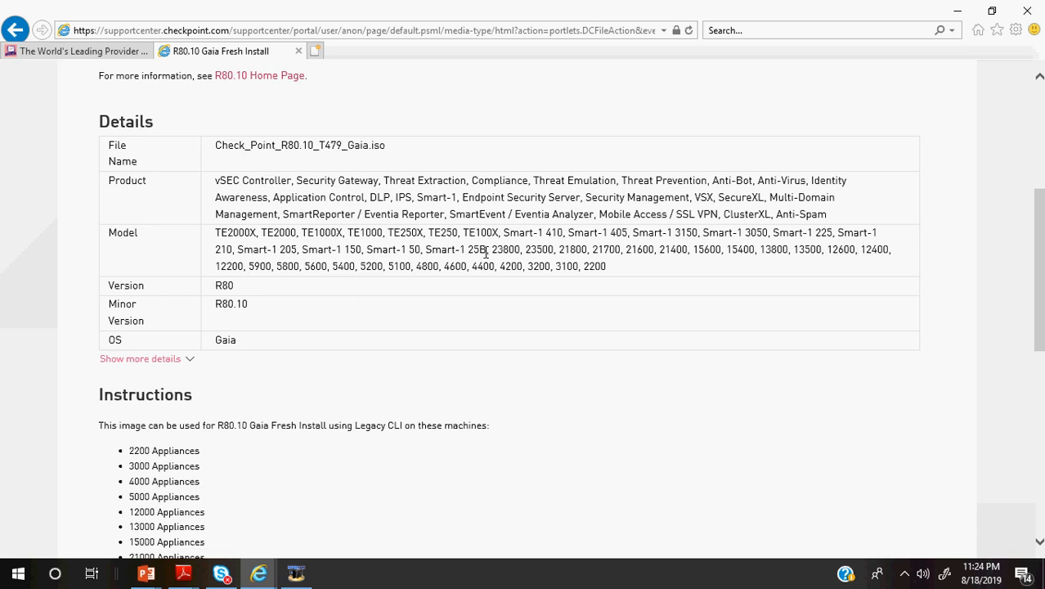
mouse_move(599, 266)
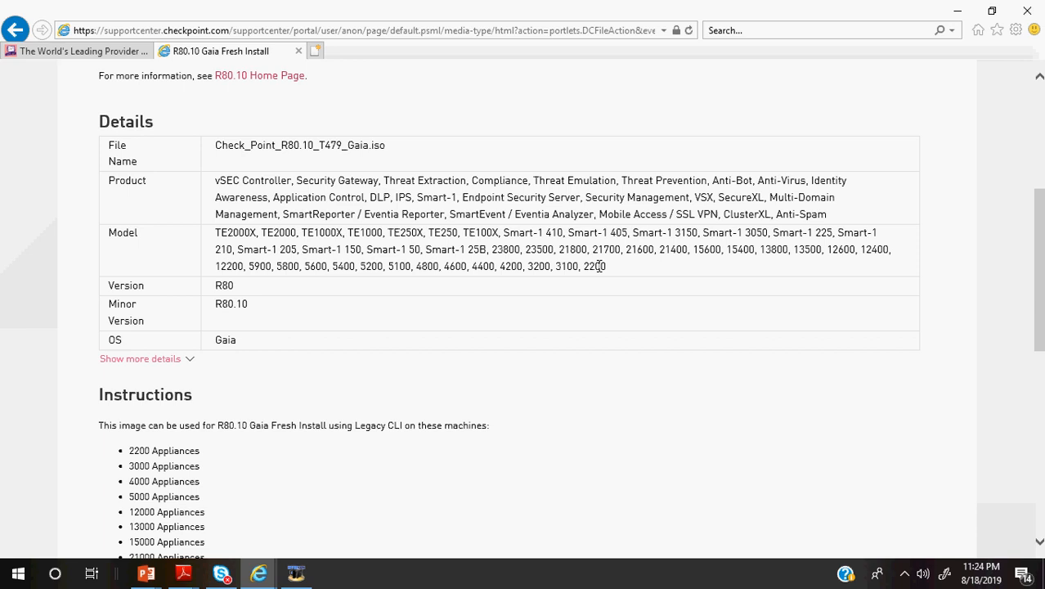
mouse_move(573, 267)
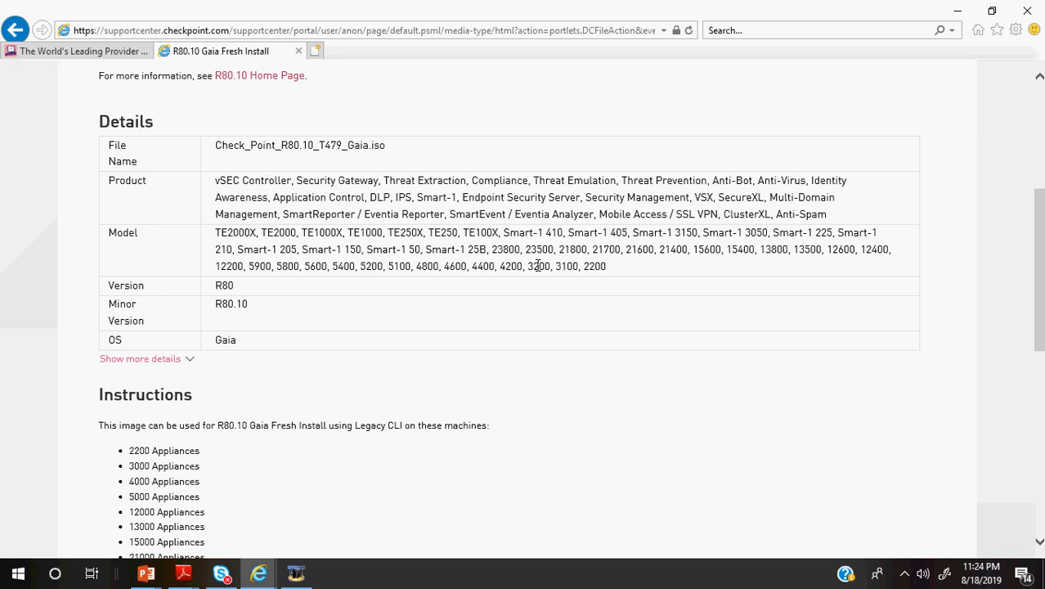
mouse_move(232, 292)
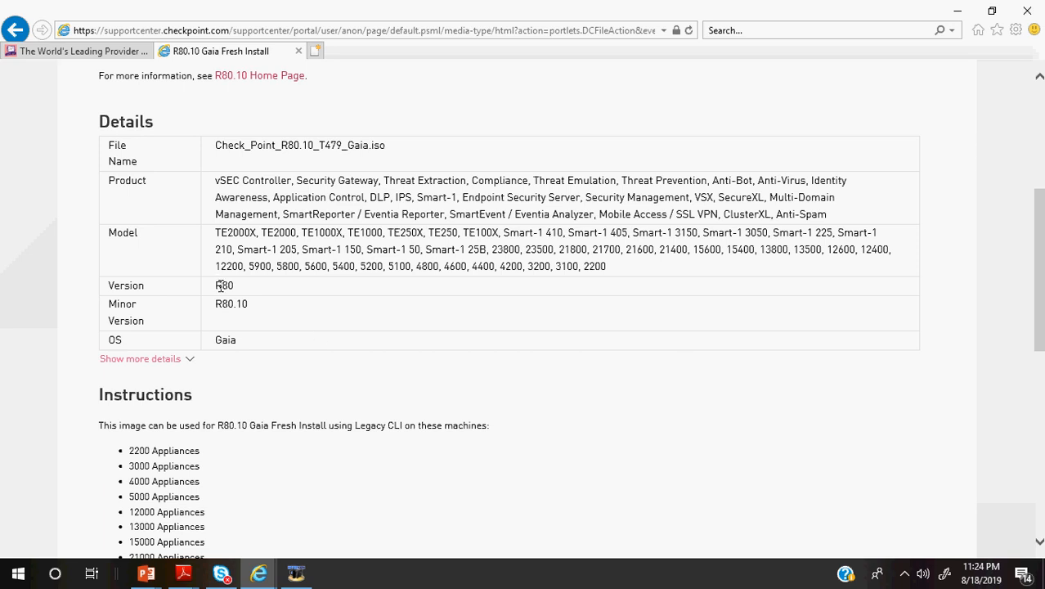
mouse_move(262, 317)
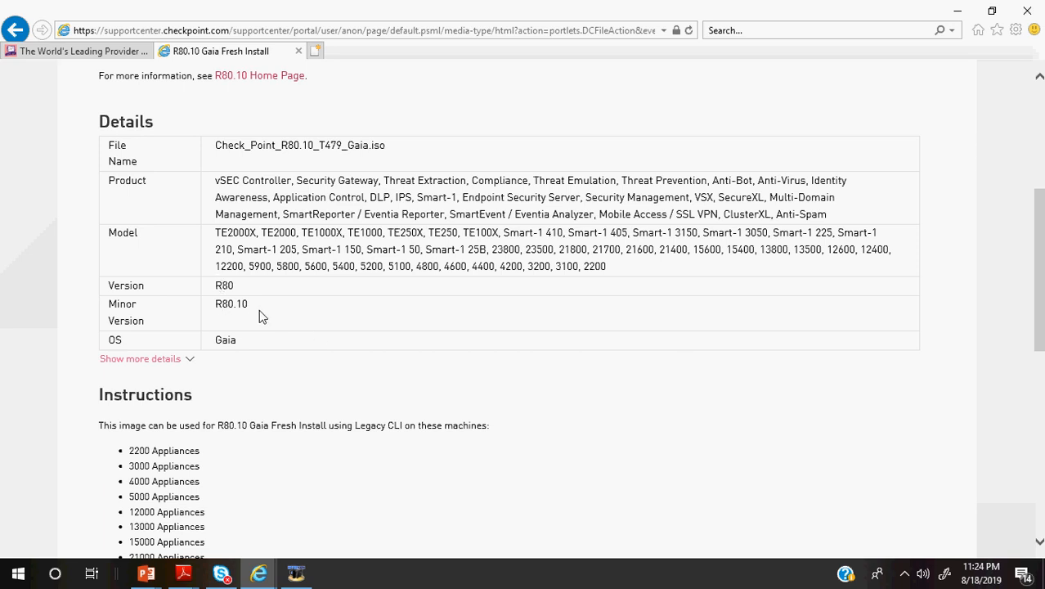
mouse_move(272, 392)
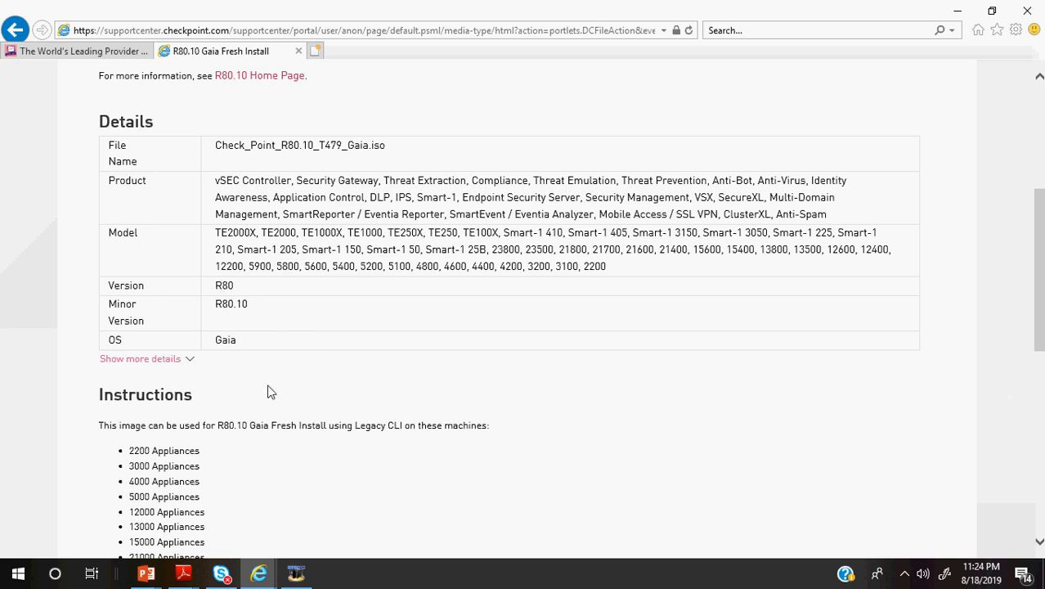
scroll("down", 3)
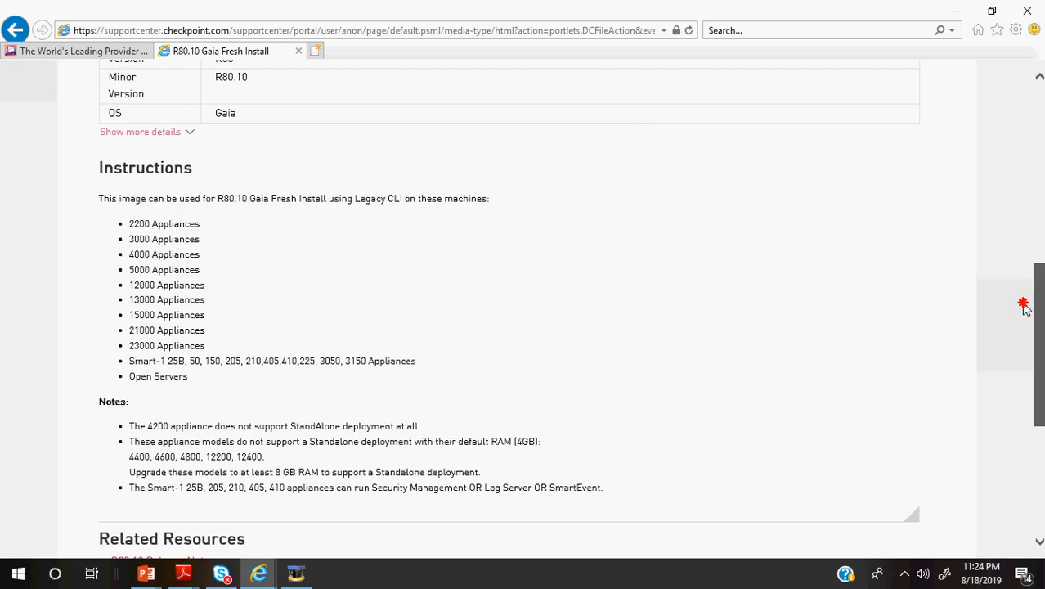
Scroll past the compatible appliances list to the Download Agreement section
scroll("down", 3)
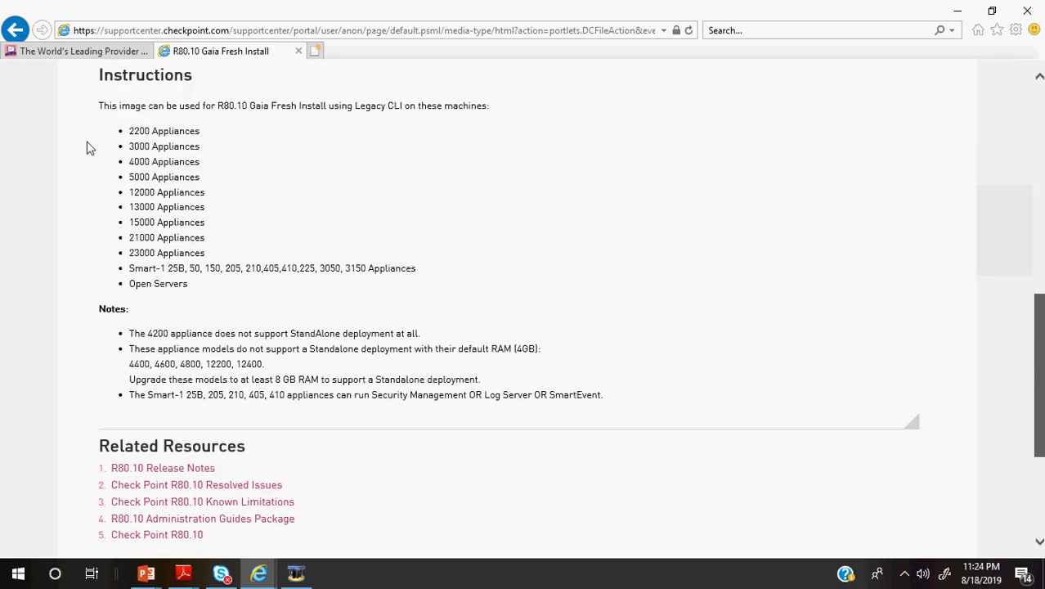
mouse_move(173, 301)
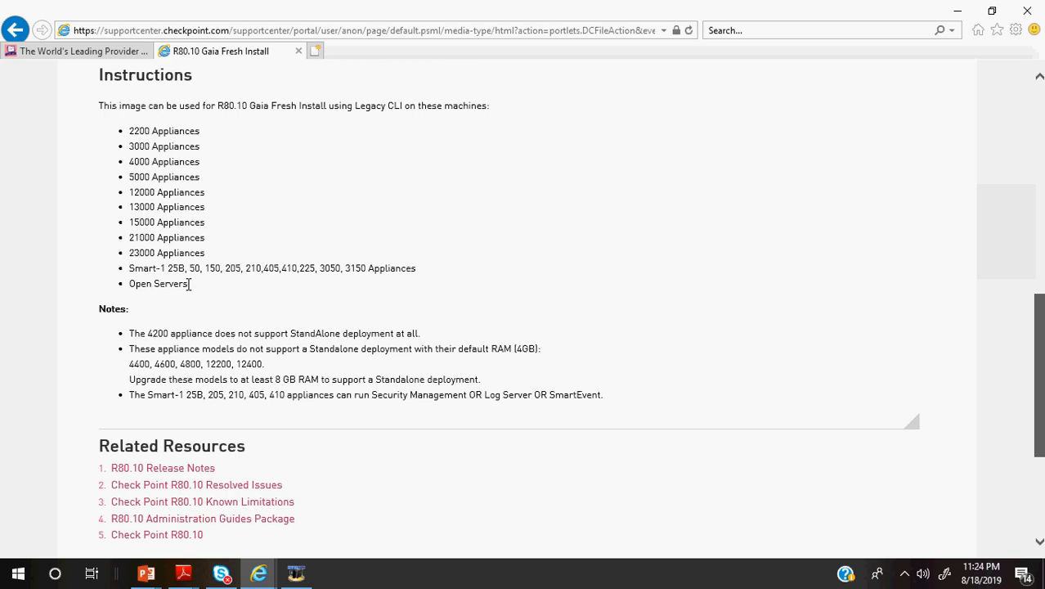
mouse_move(1033, 322)
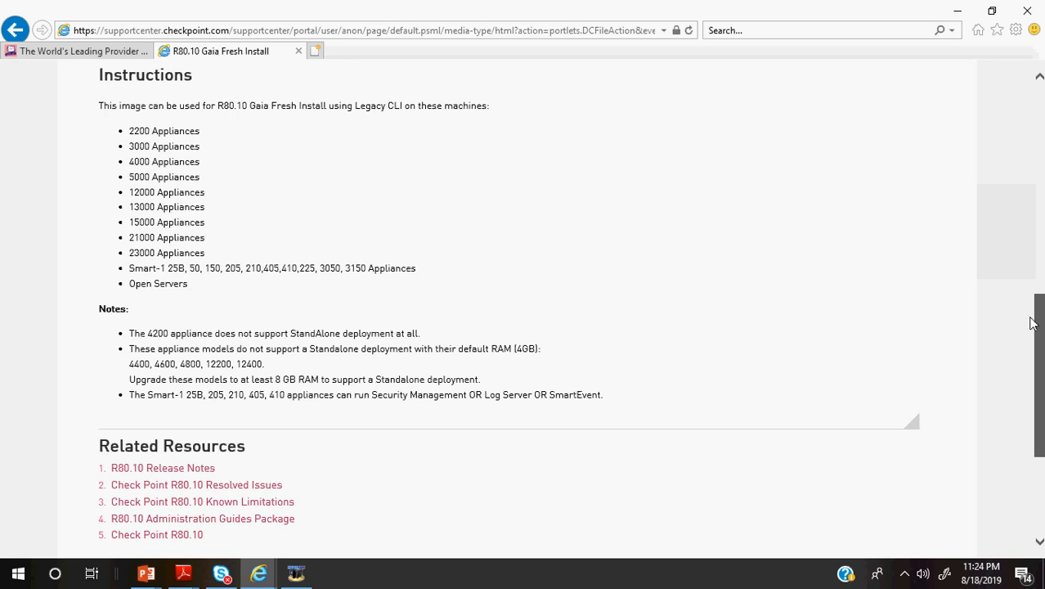
scroll("down", 3)
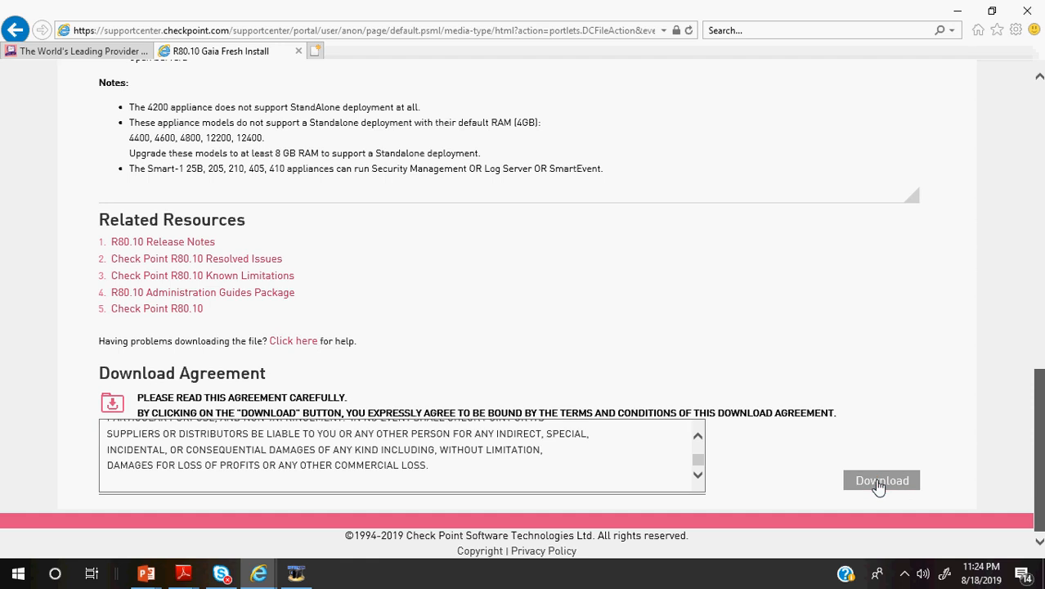
Accept the agreement and save Check_Point_R80.10_T479_Gaia.iso (3.07 GB) into Downloads
left_click(881, 480)
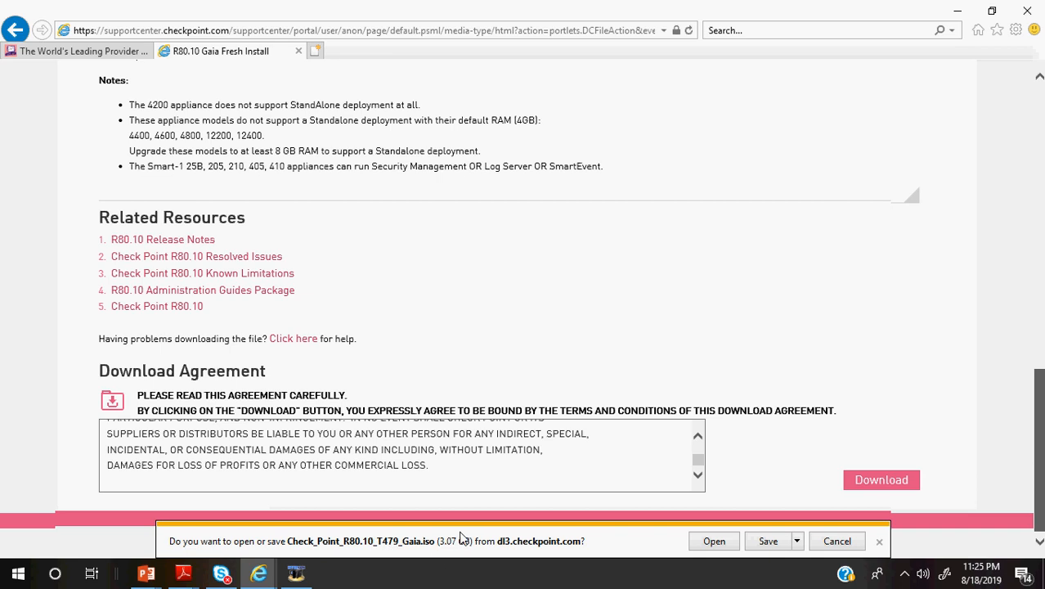
mouse_move(335, 552)
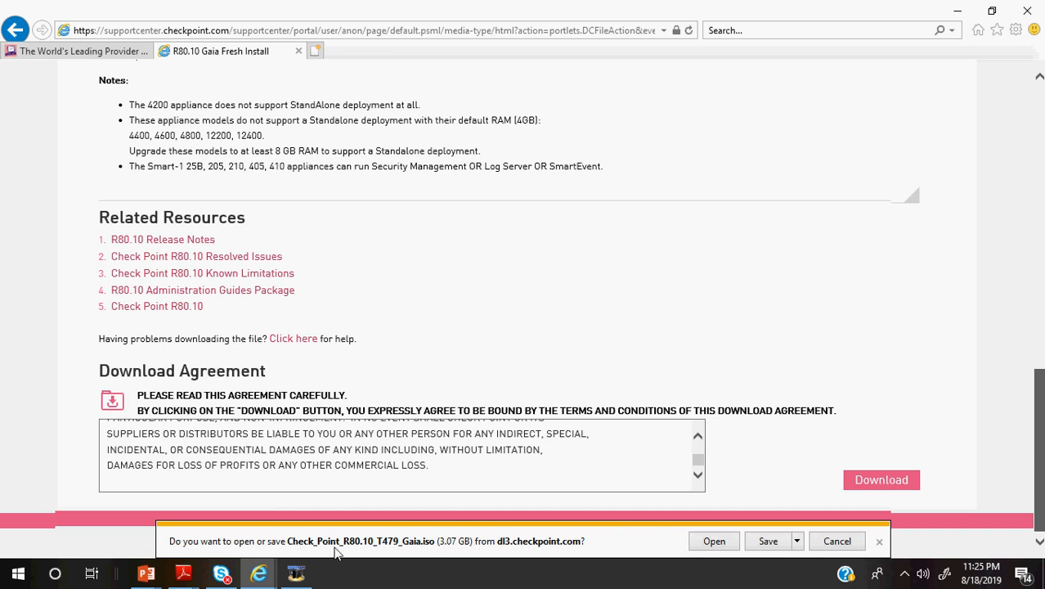
mouse_move(390, 555)
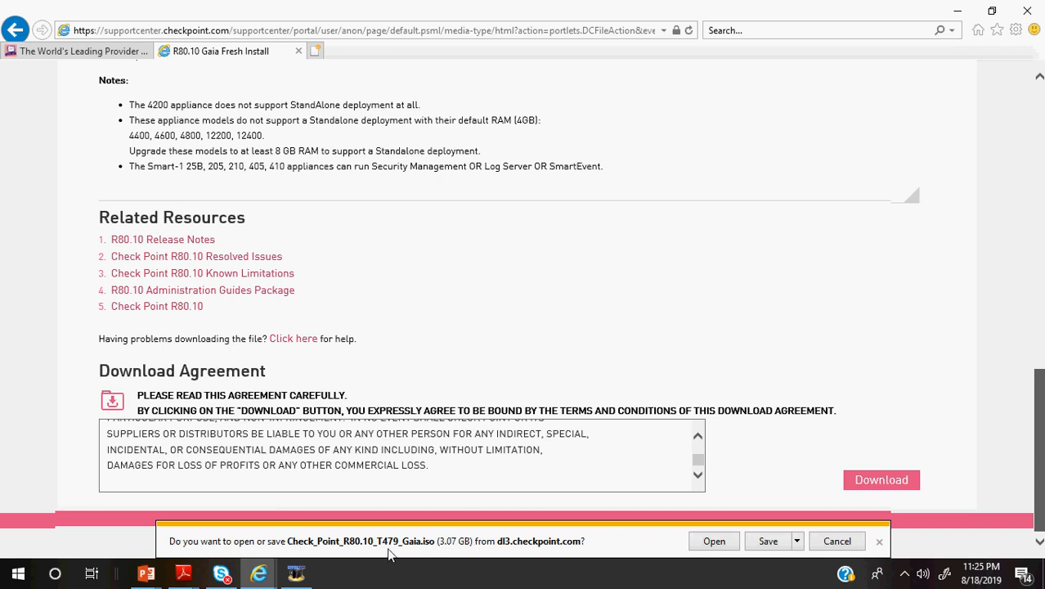
mouse_move(517, 550)
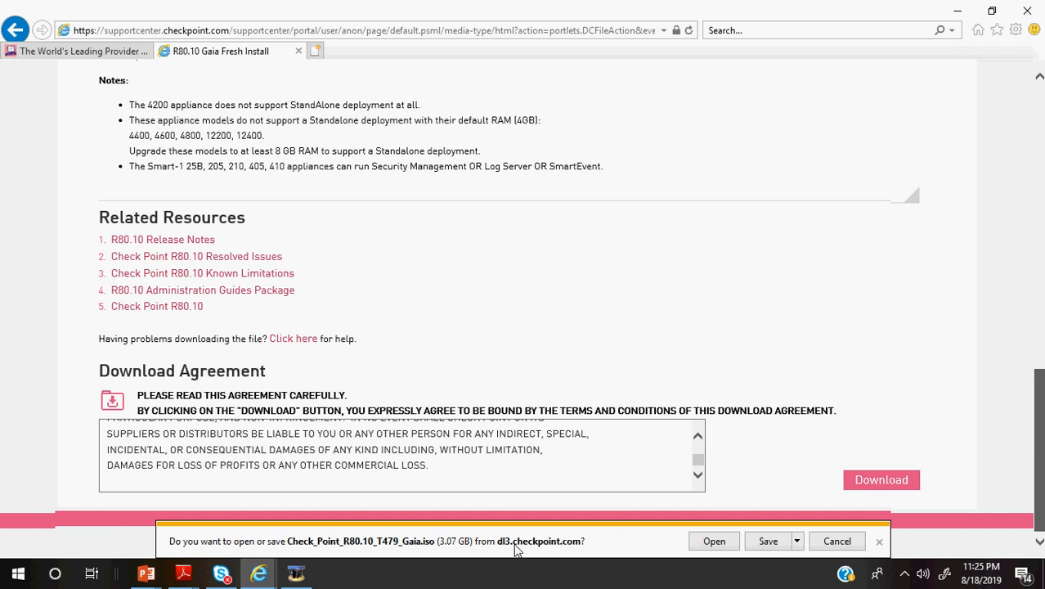
mouse_move(713, 541)
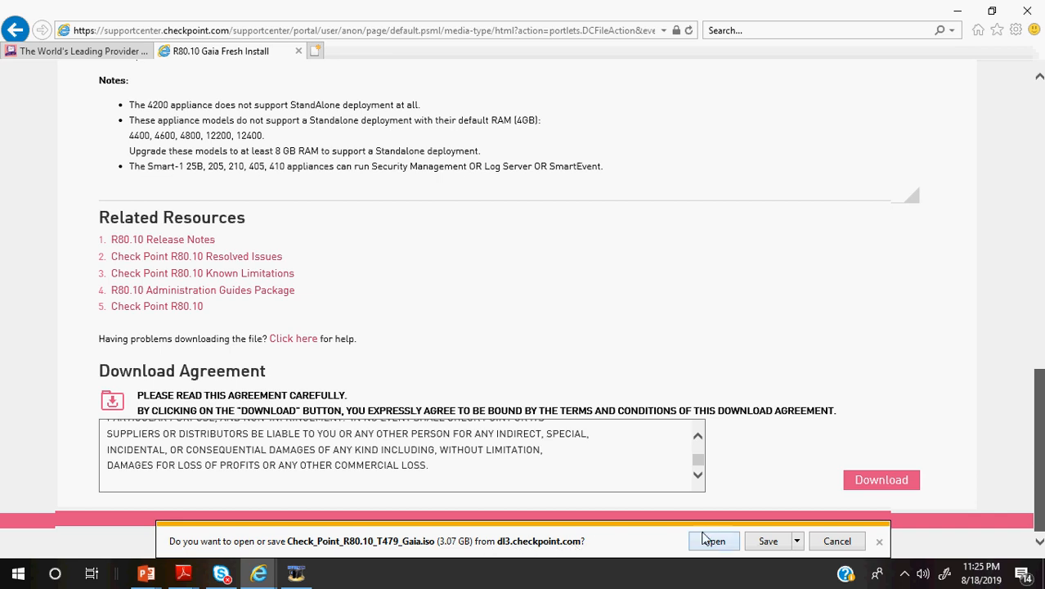
left_click(797, 541)
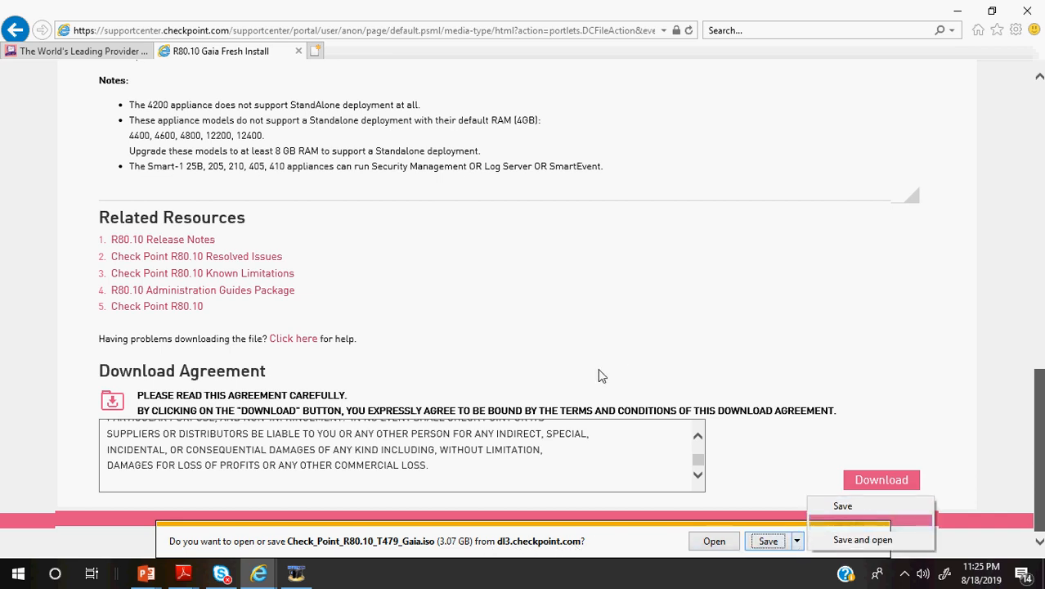
left_click(842, 505)
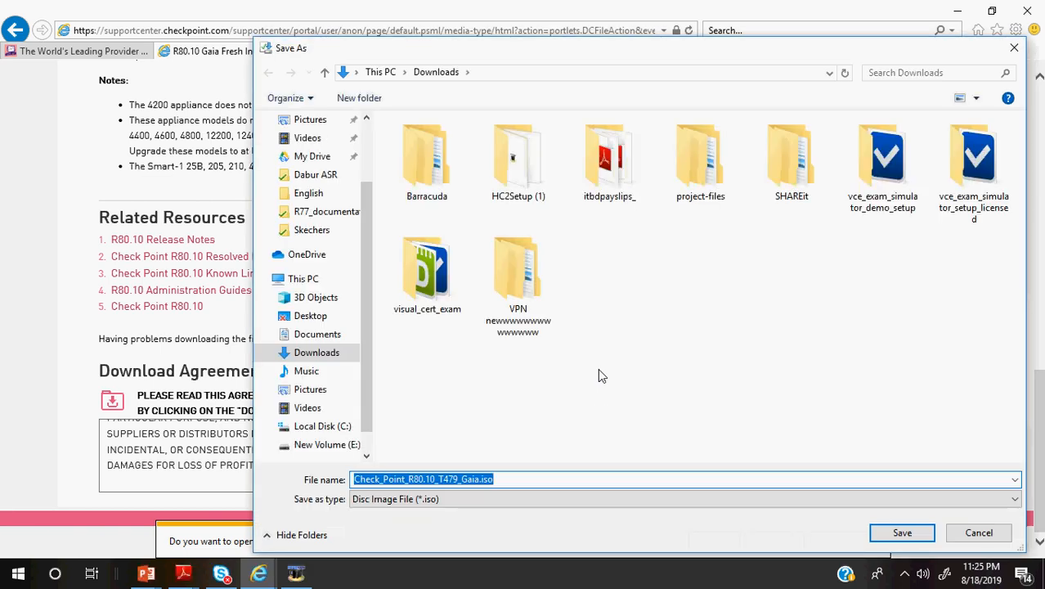
left_click(979, 533)
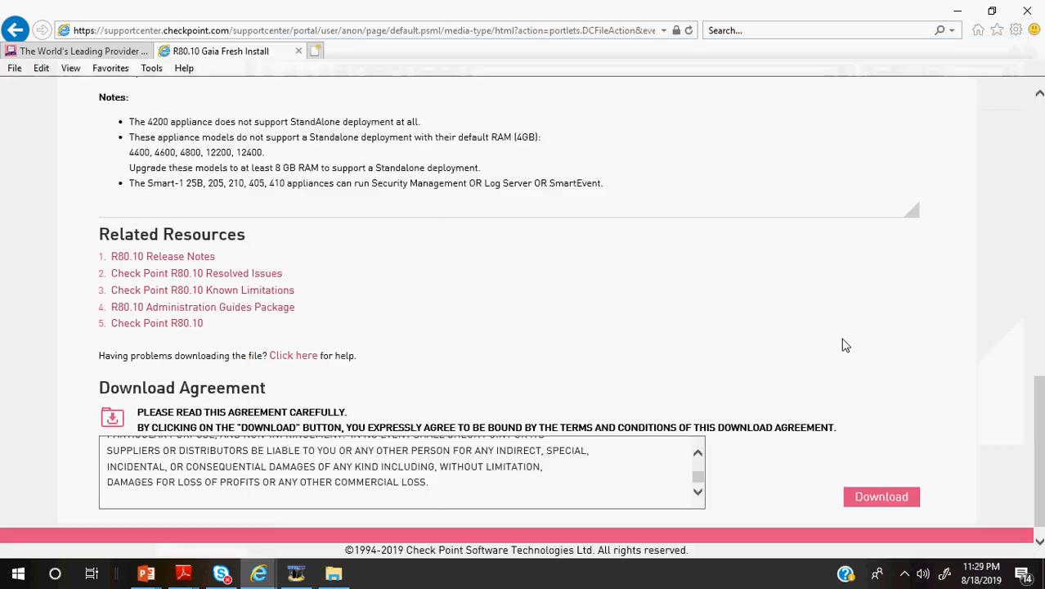
mouse_move(766, 426)
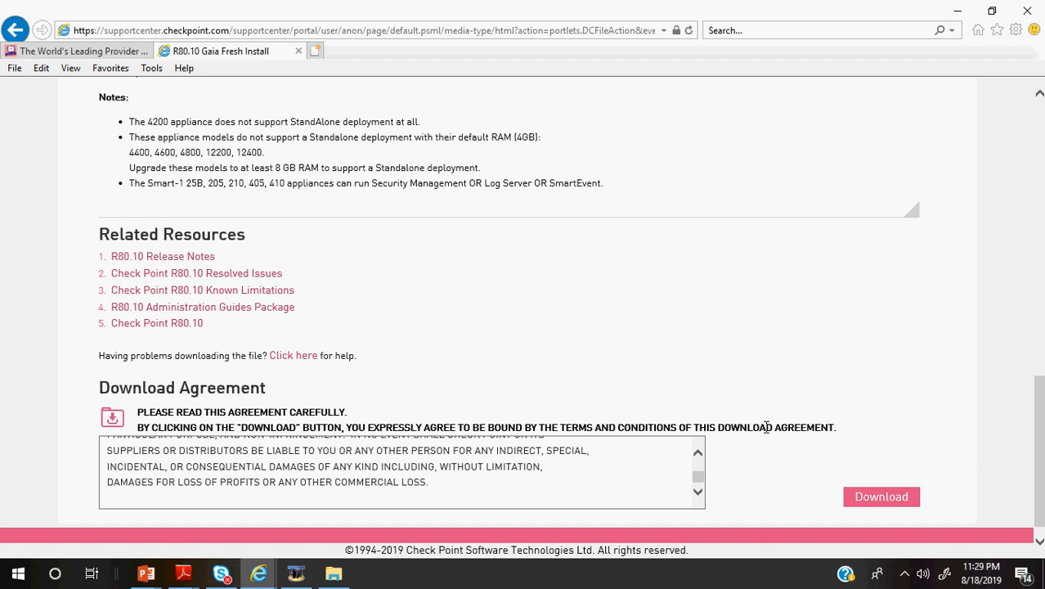
mouse_move(766, 426)
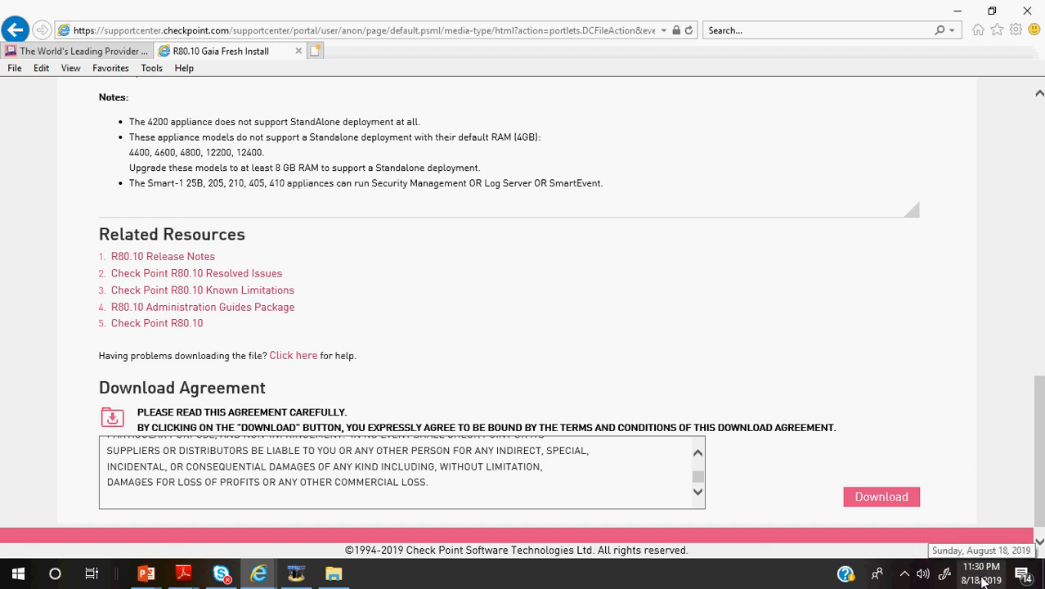
mouse_move(470, 320)
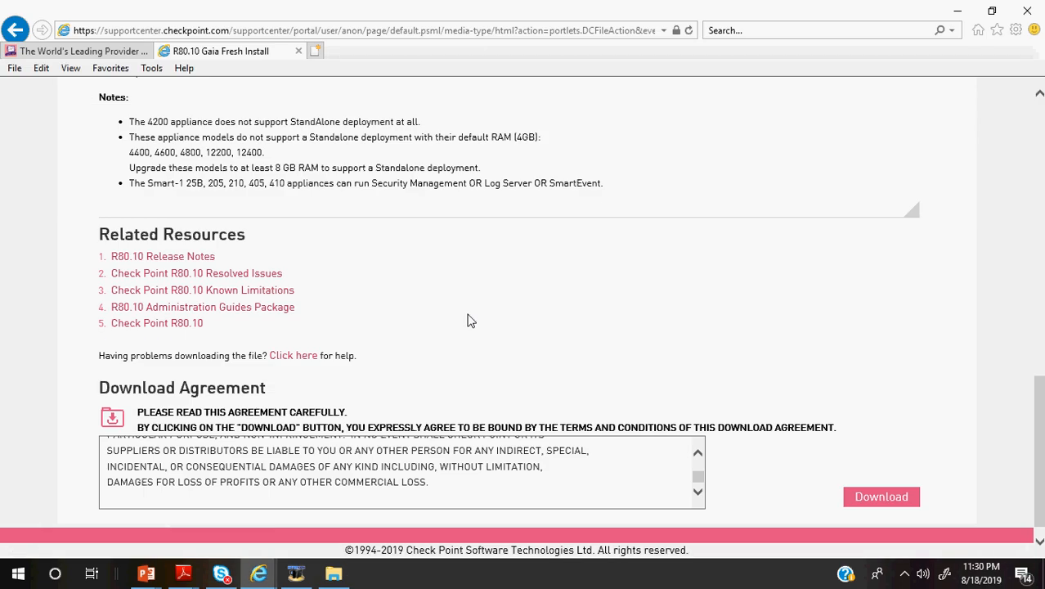
left_click(333, 572)
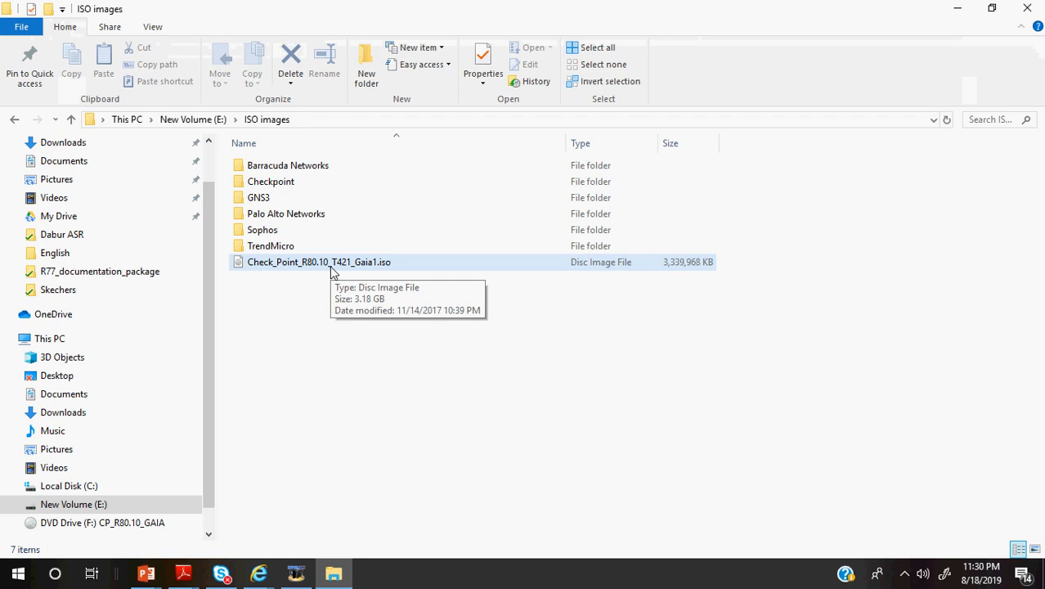
Bring up the Alt+Tab window switcher over the E:\ISO images folder
key("alt+tab")
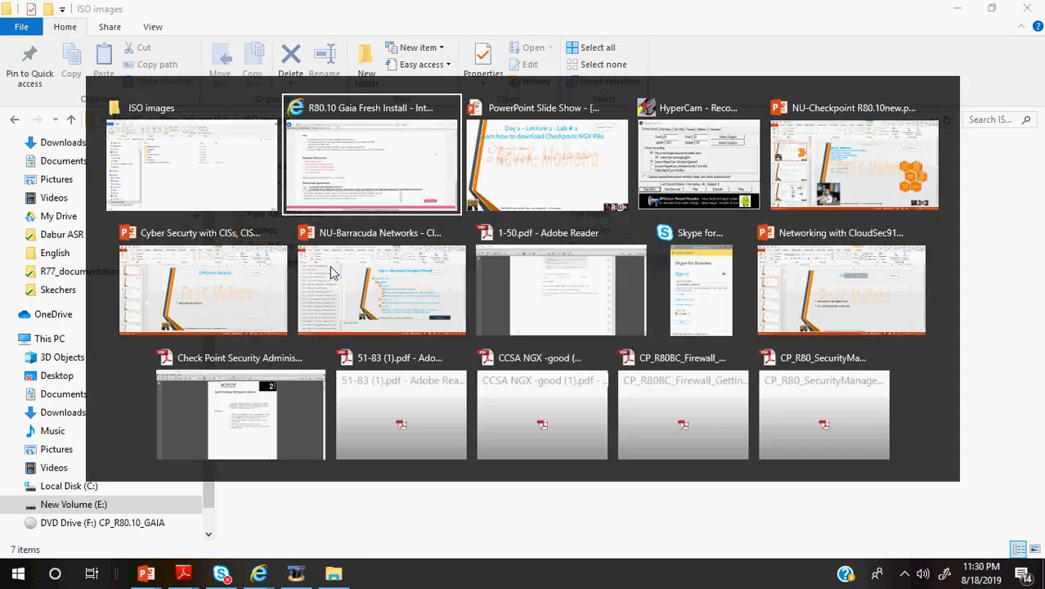